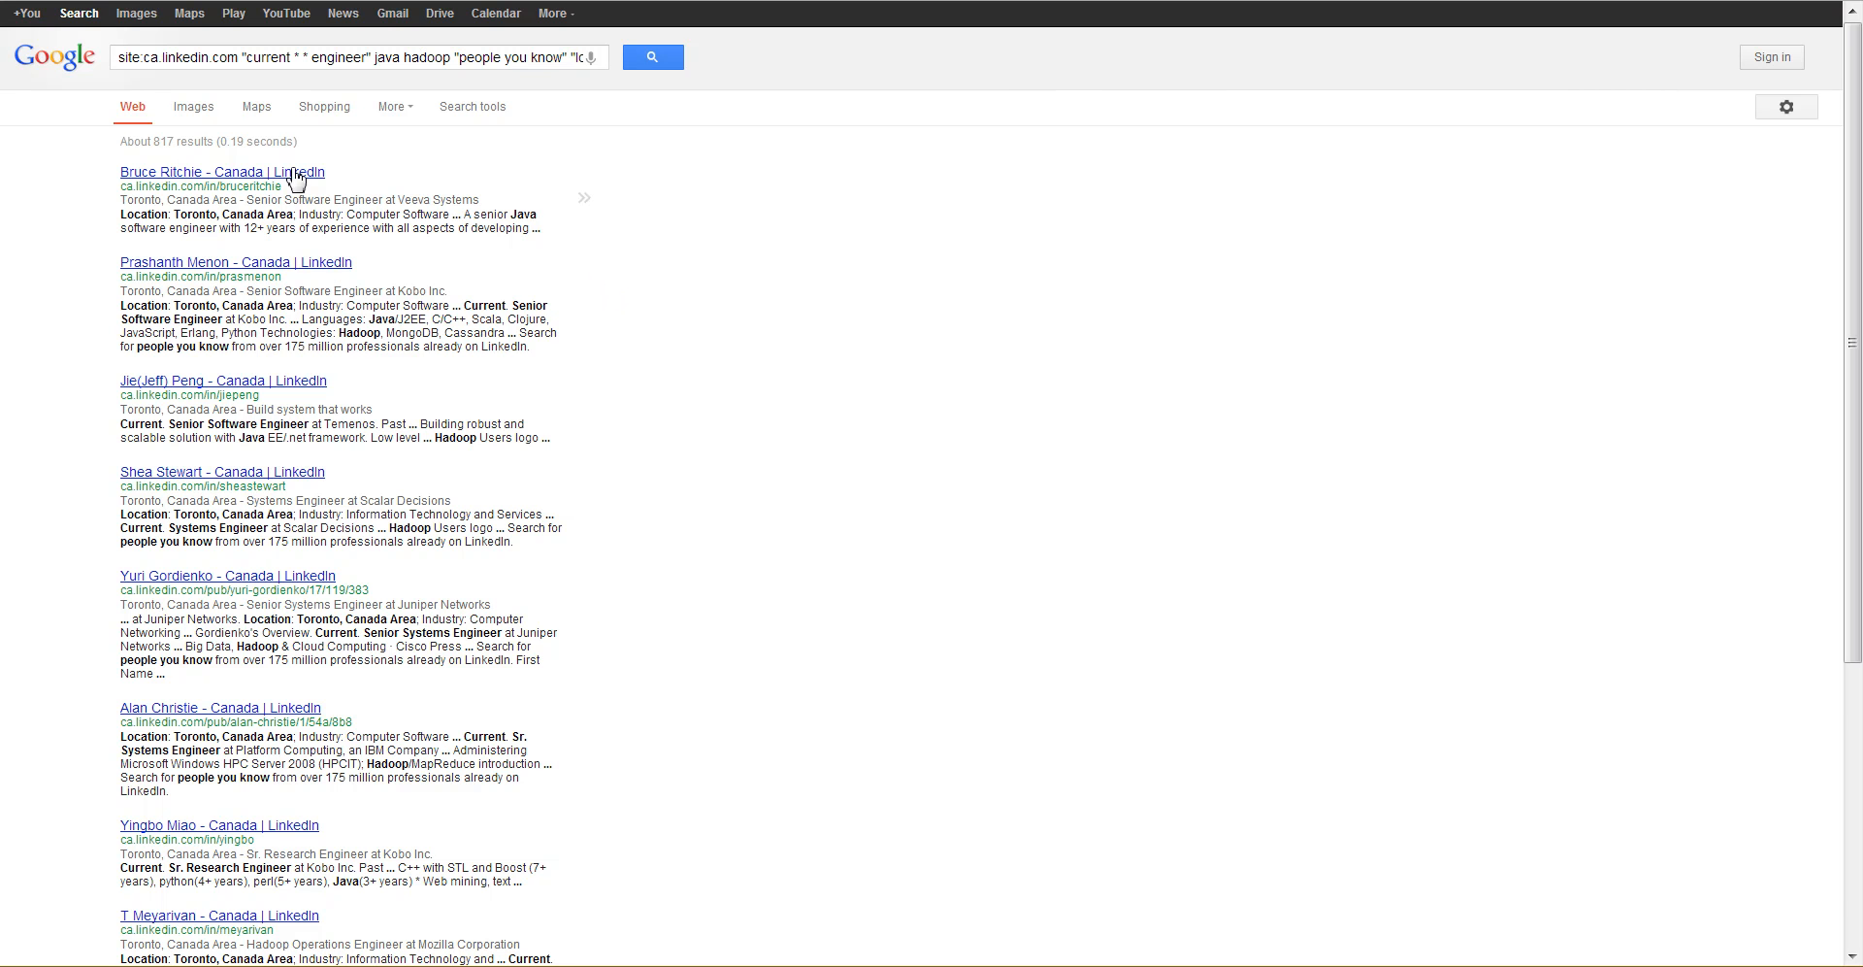
{"action": "mouse_move", "coordinate": [169, 140]}
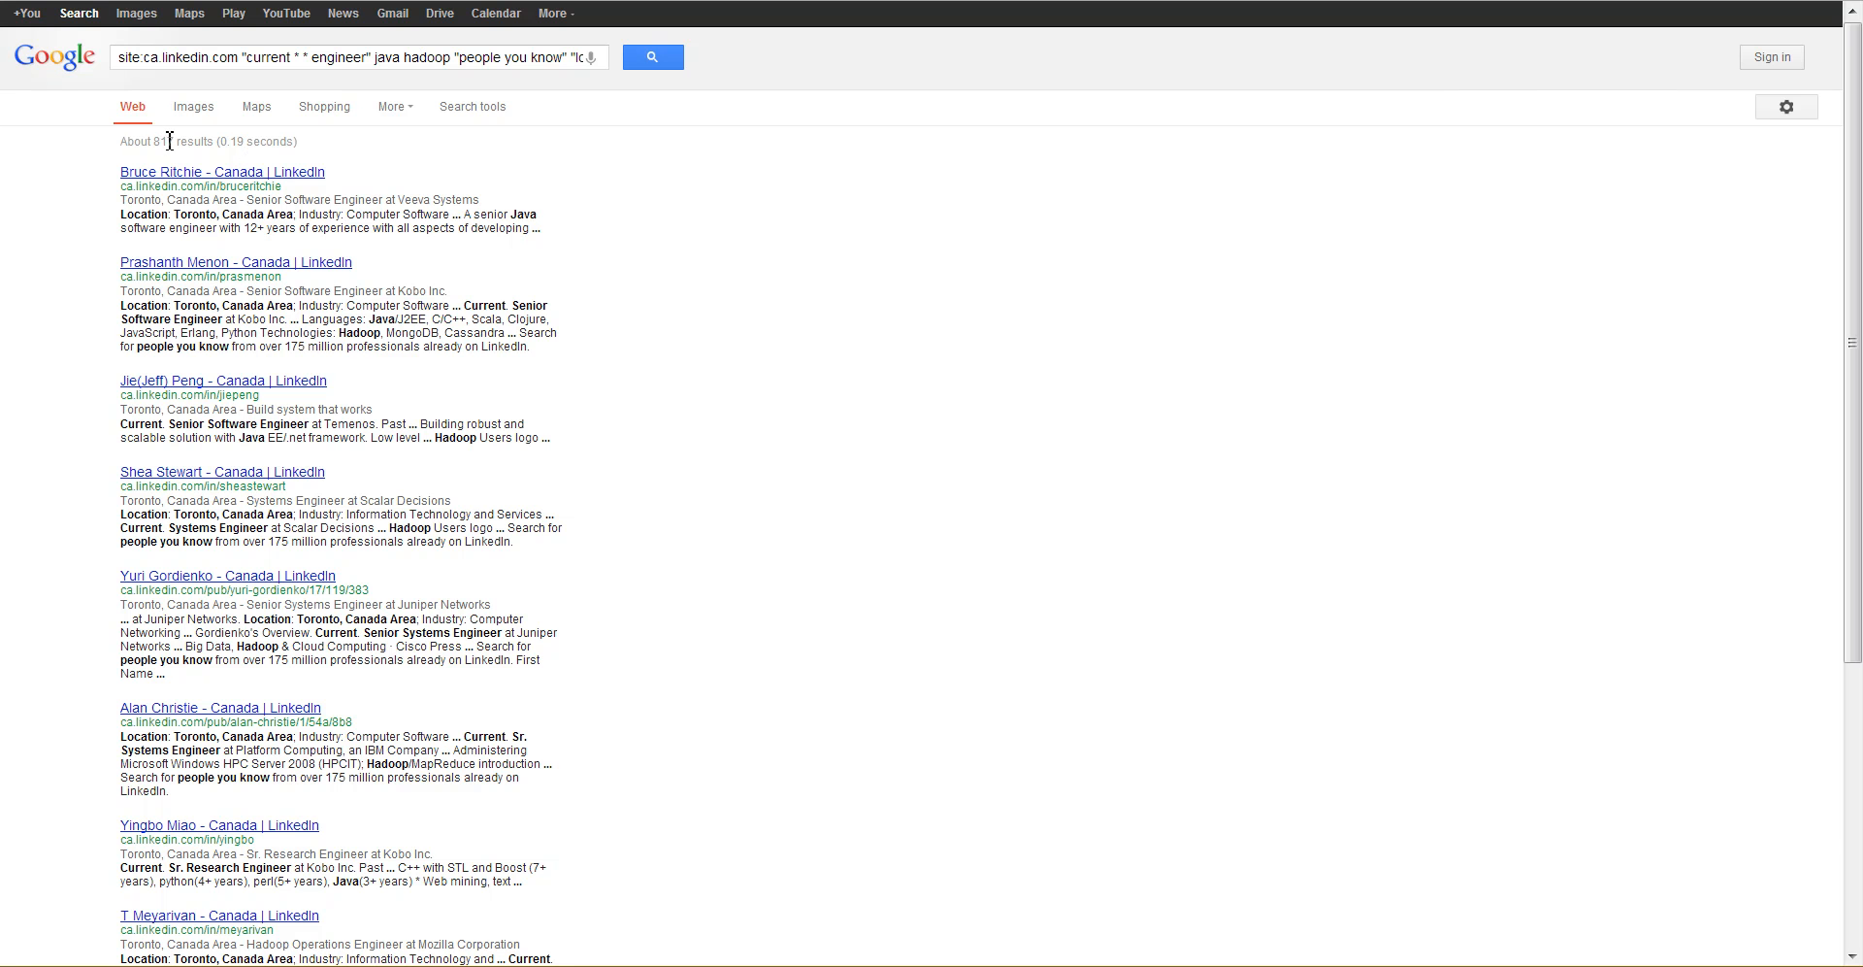
Step: Scroll down the results for the "people you know" engineer query showing about 817 results
{"action": "scroll", "scroll_direction": "down", "scroll_amount": 3}
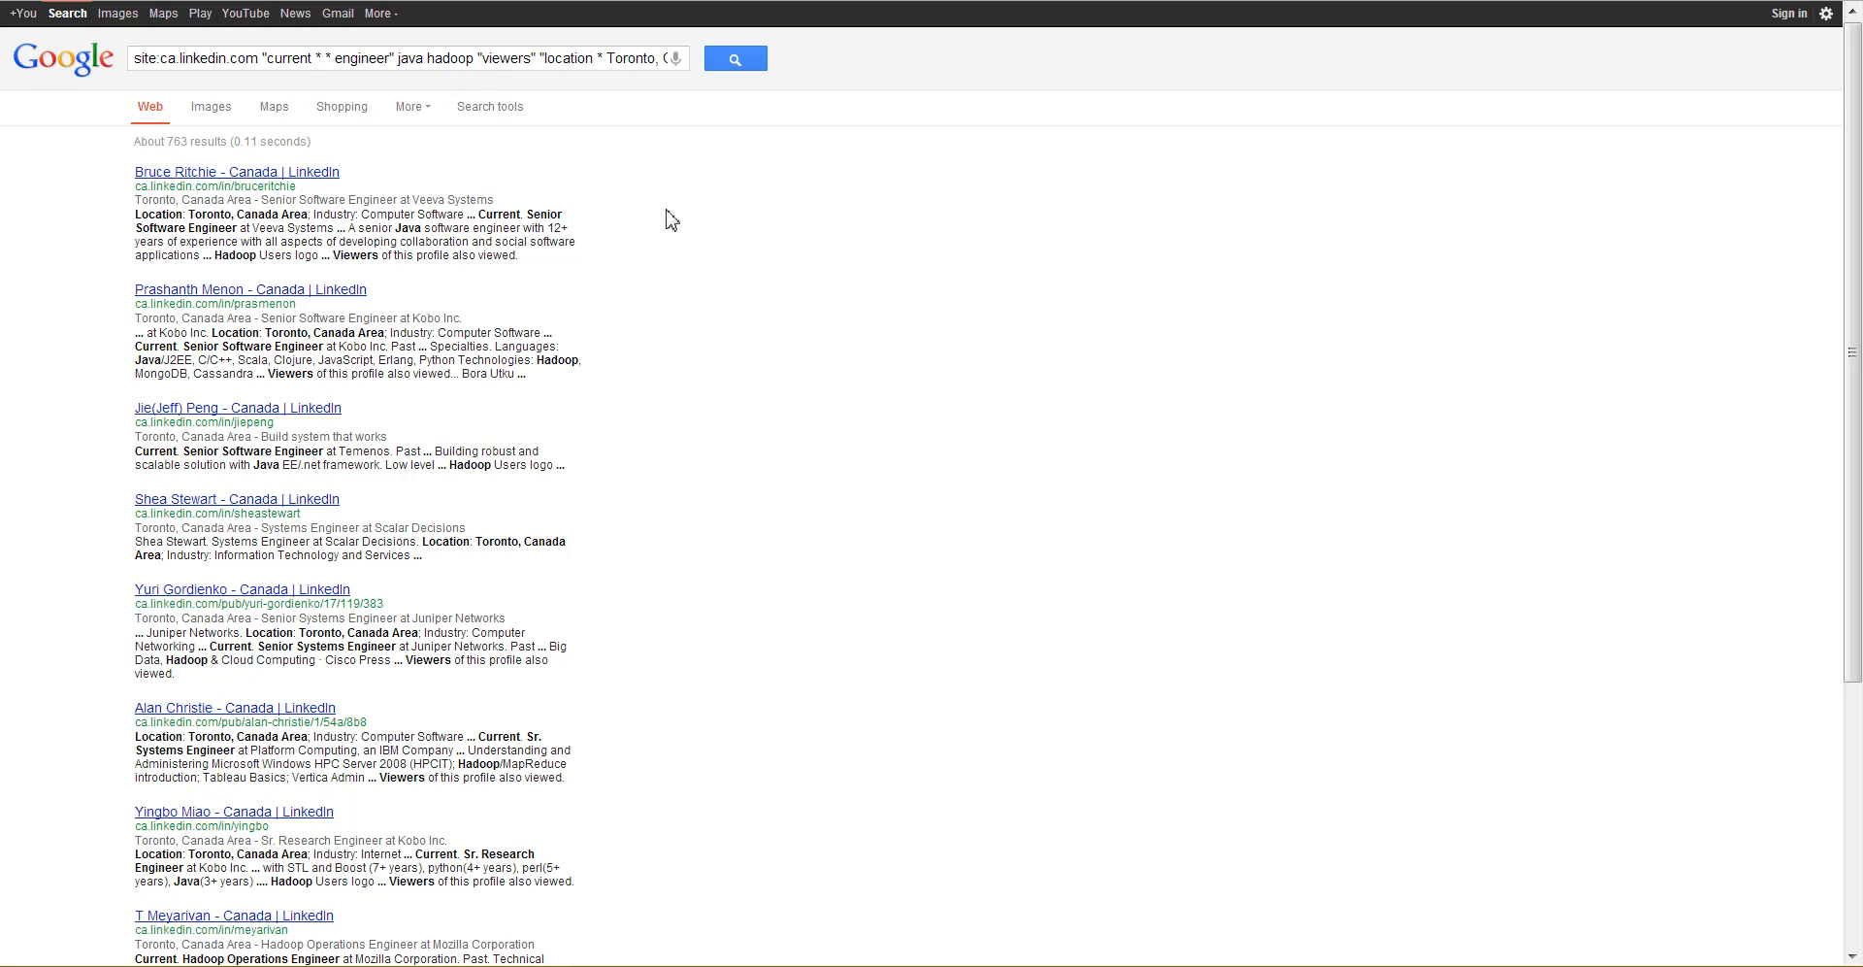
{"action": "mouse_move", "coordinate": [167, 139]}
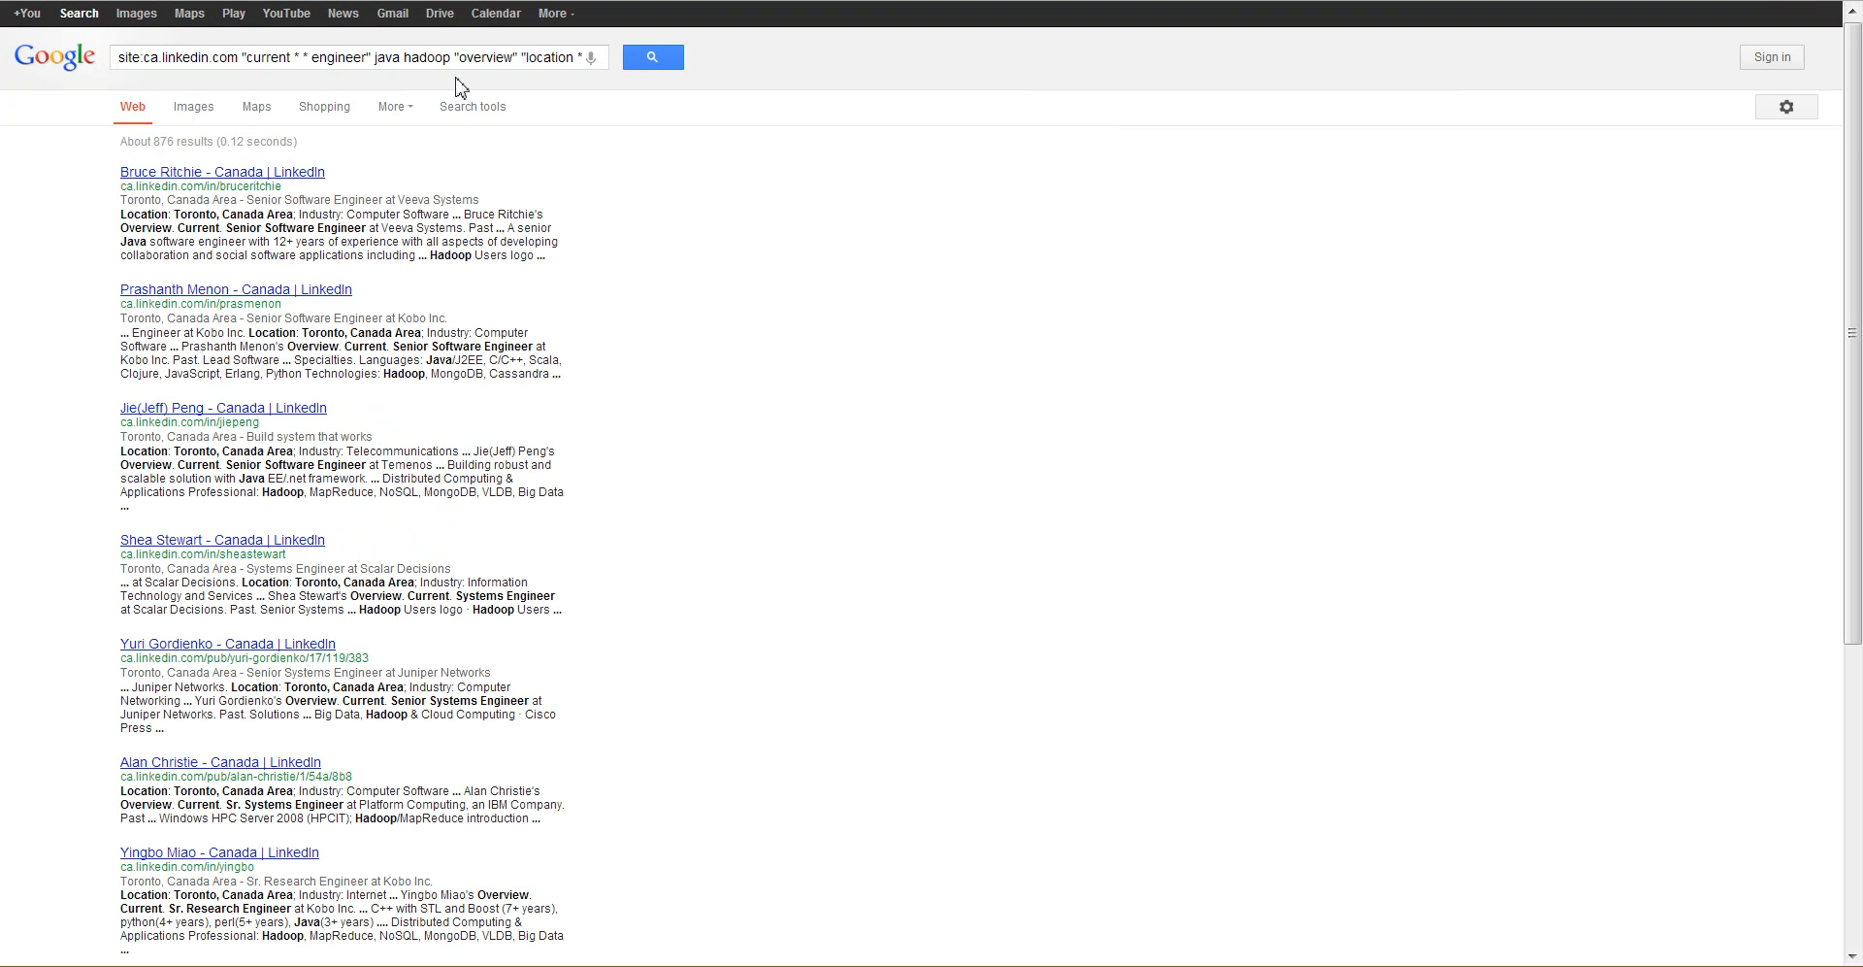
{"action": "mouse_move", "coordinate": [641, 353]}
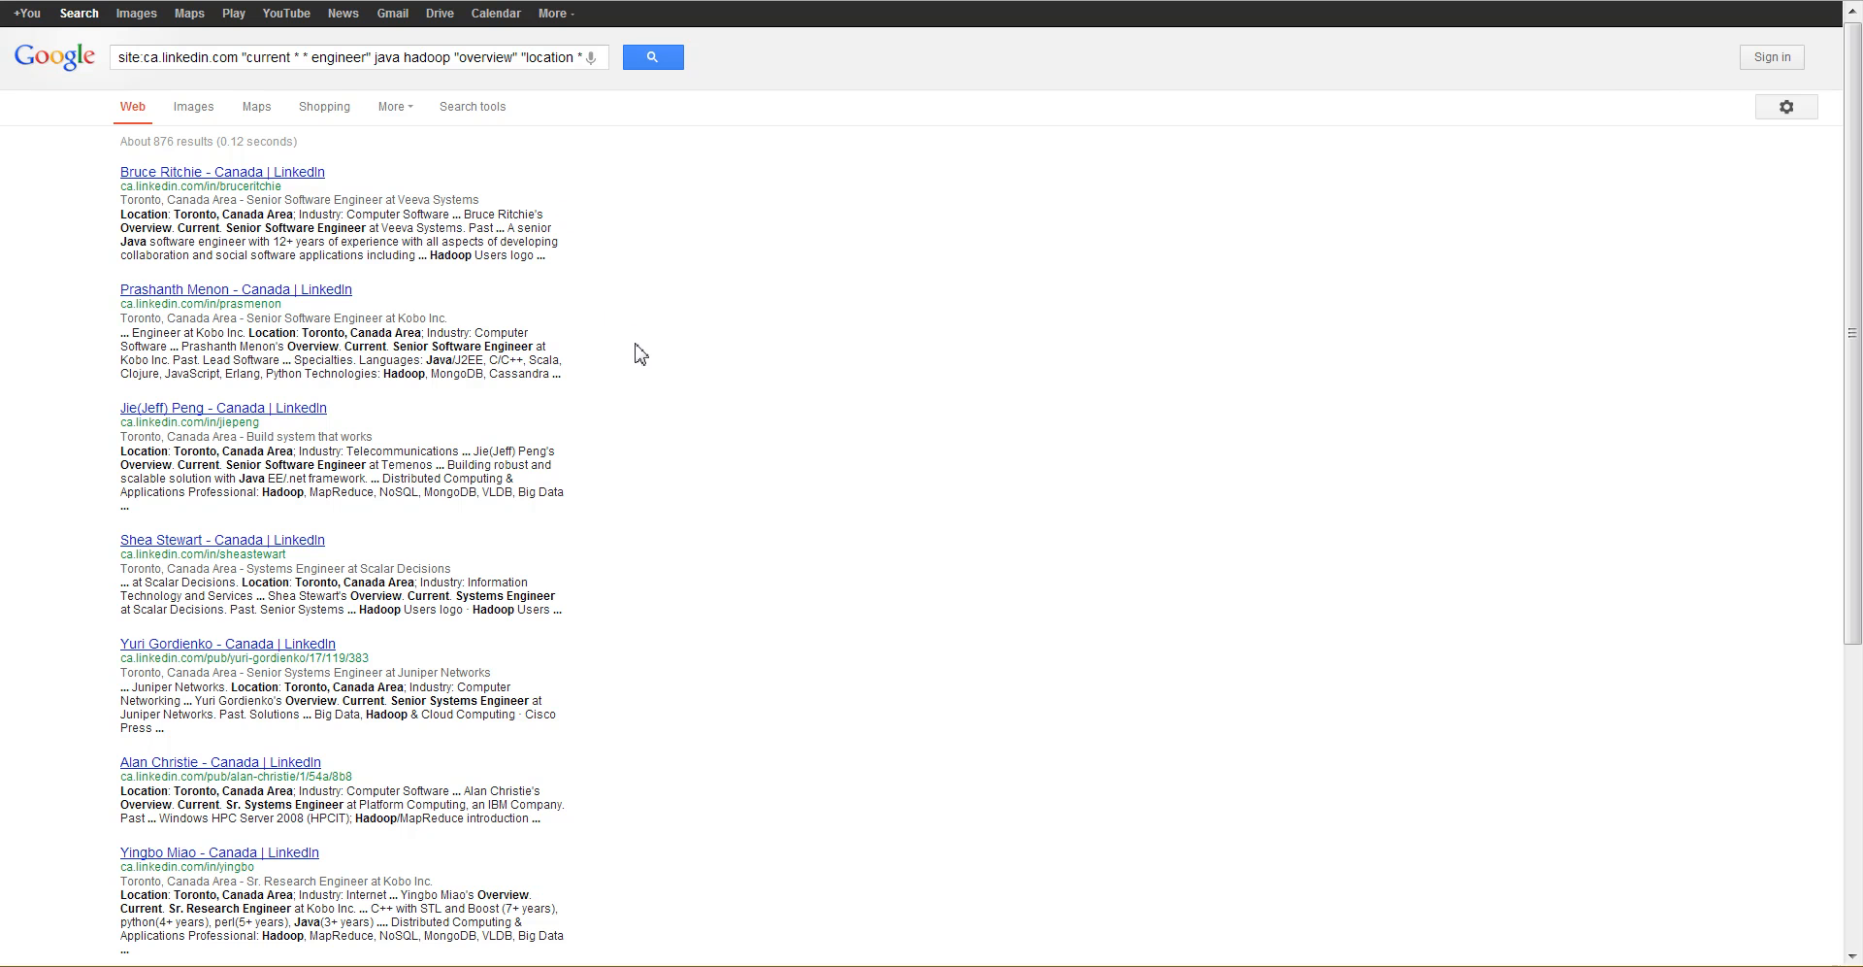
{"action": "mouse_move", "coordinate": [629, 551]}
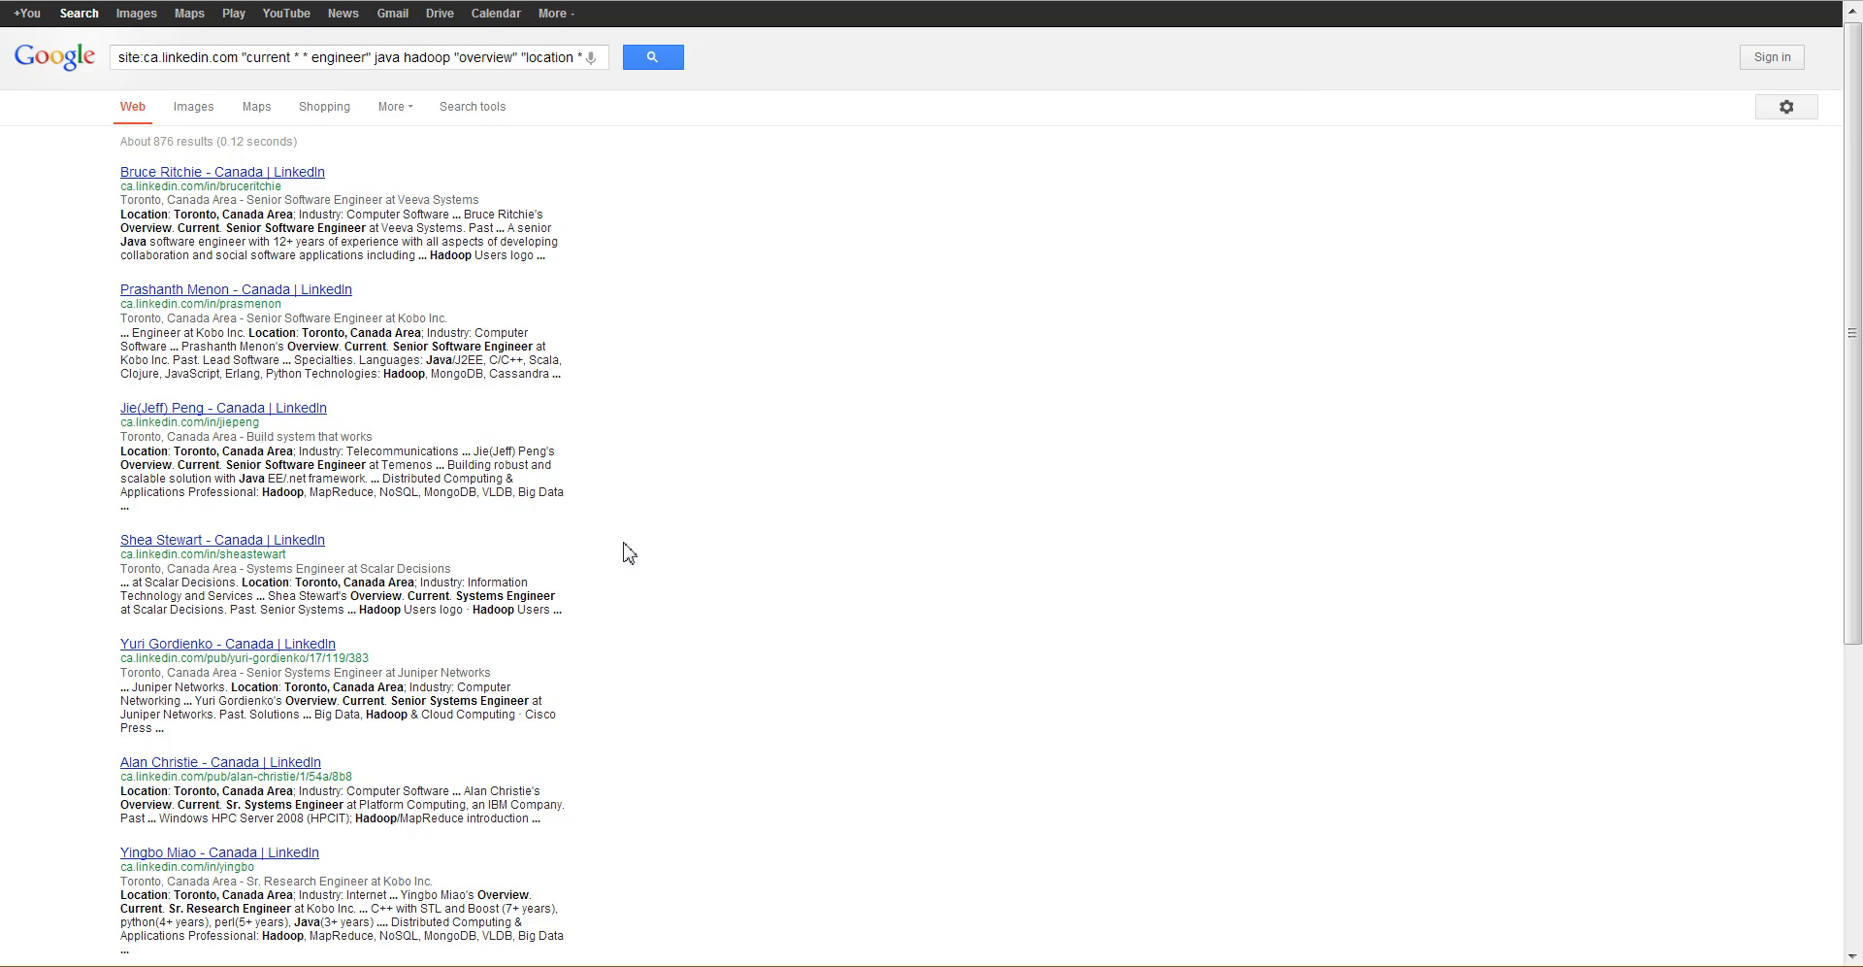
Step: Review the "overview" query's ~876 results to the bottom and advance to the next page
{"action": "scroll", "scroll_direction": "down", "scroll_amount": 3}
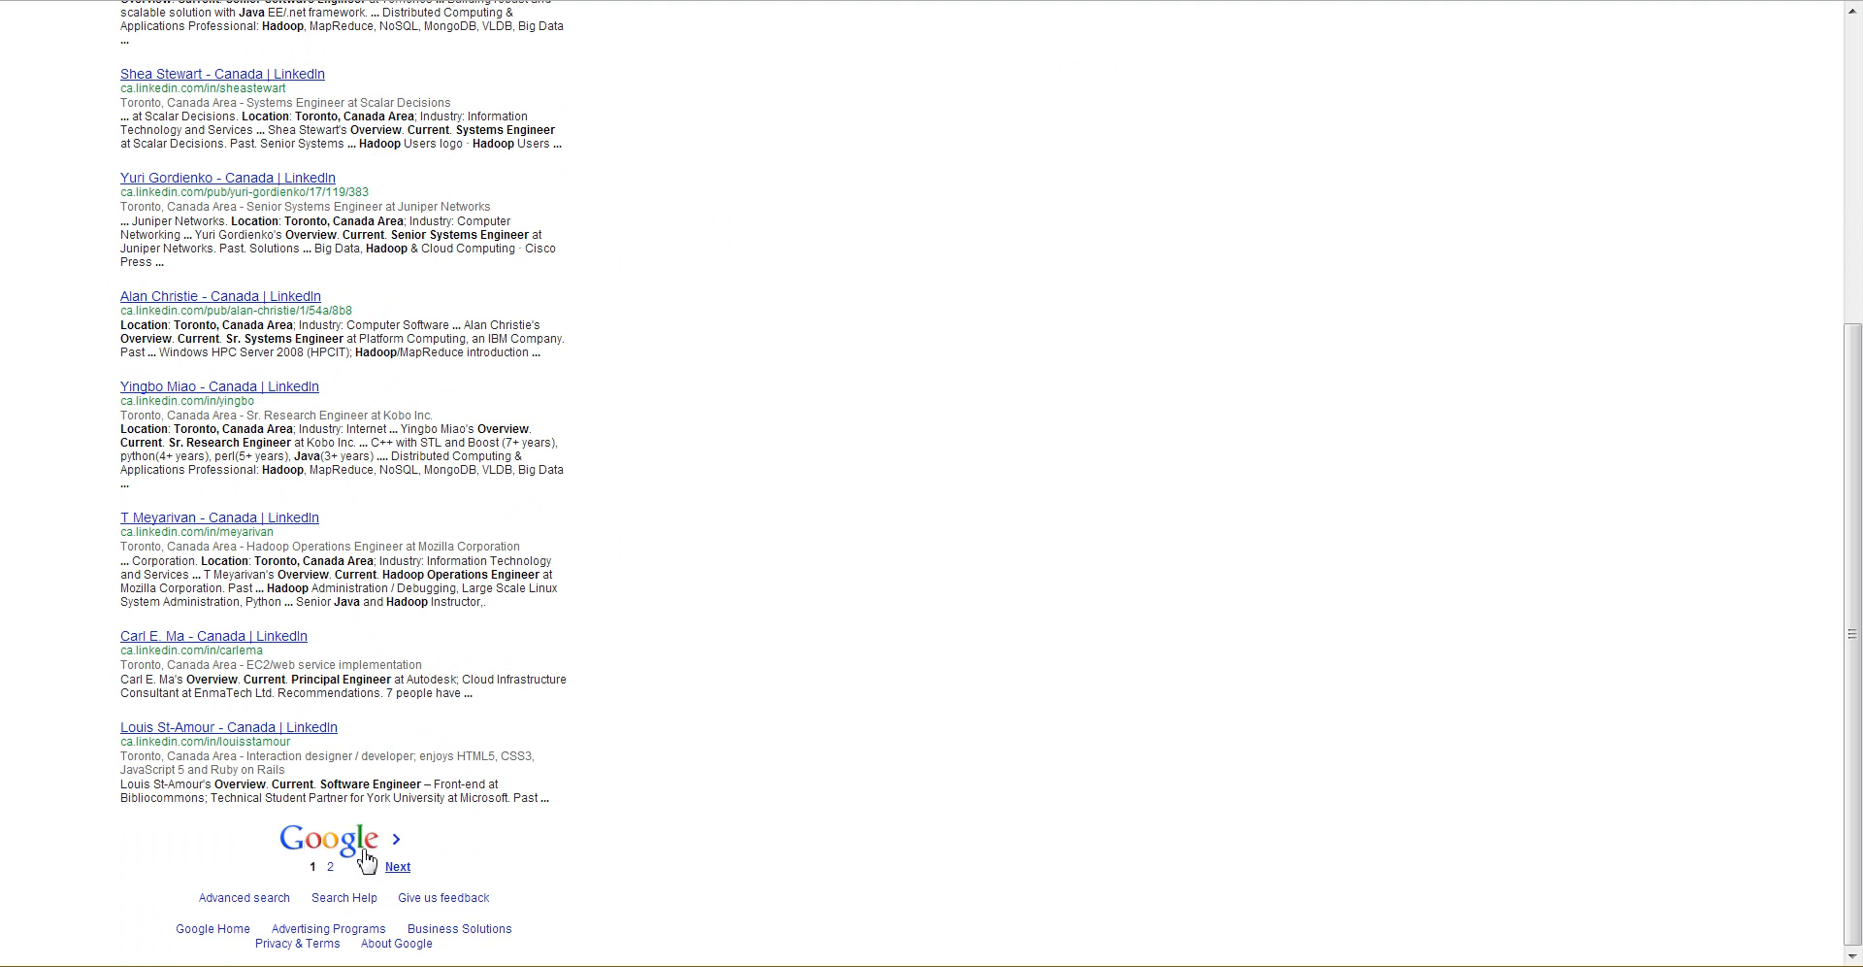
{"action": "left_click", "coordinate": [396, 866]}
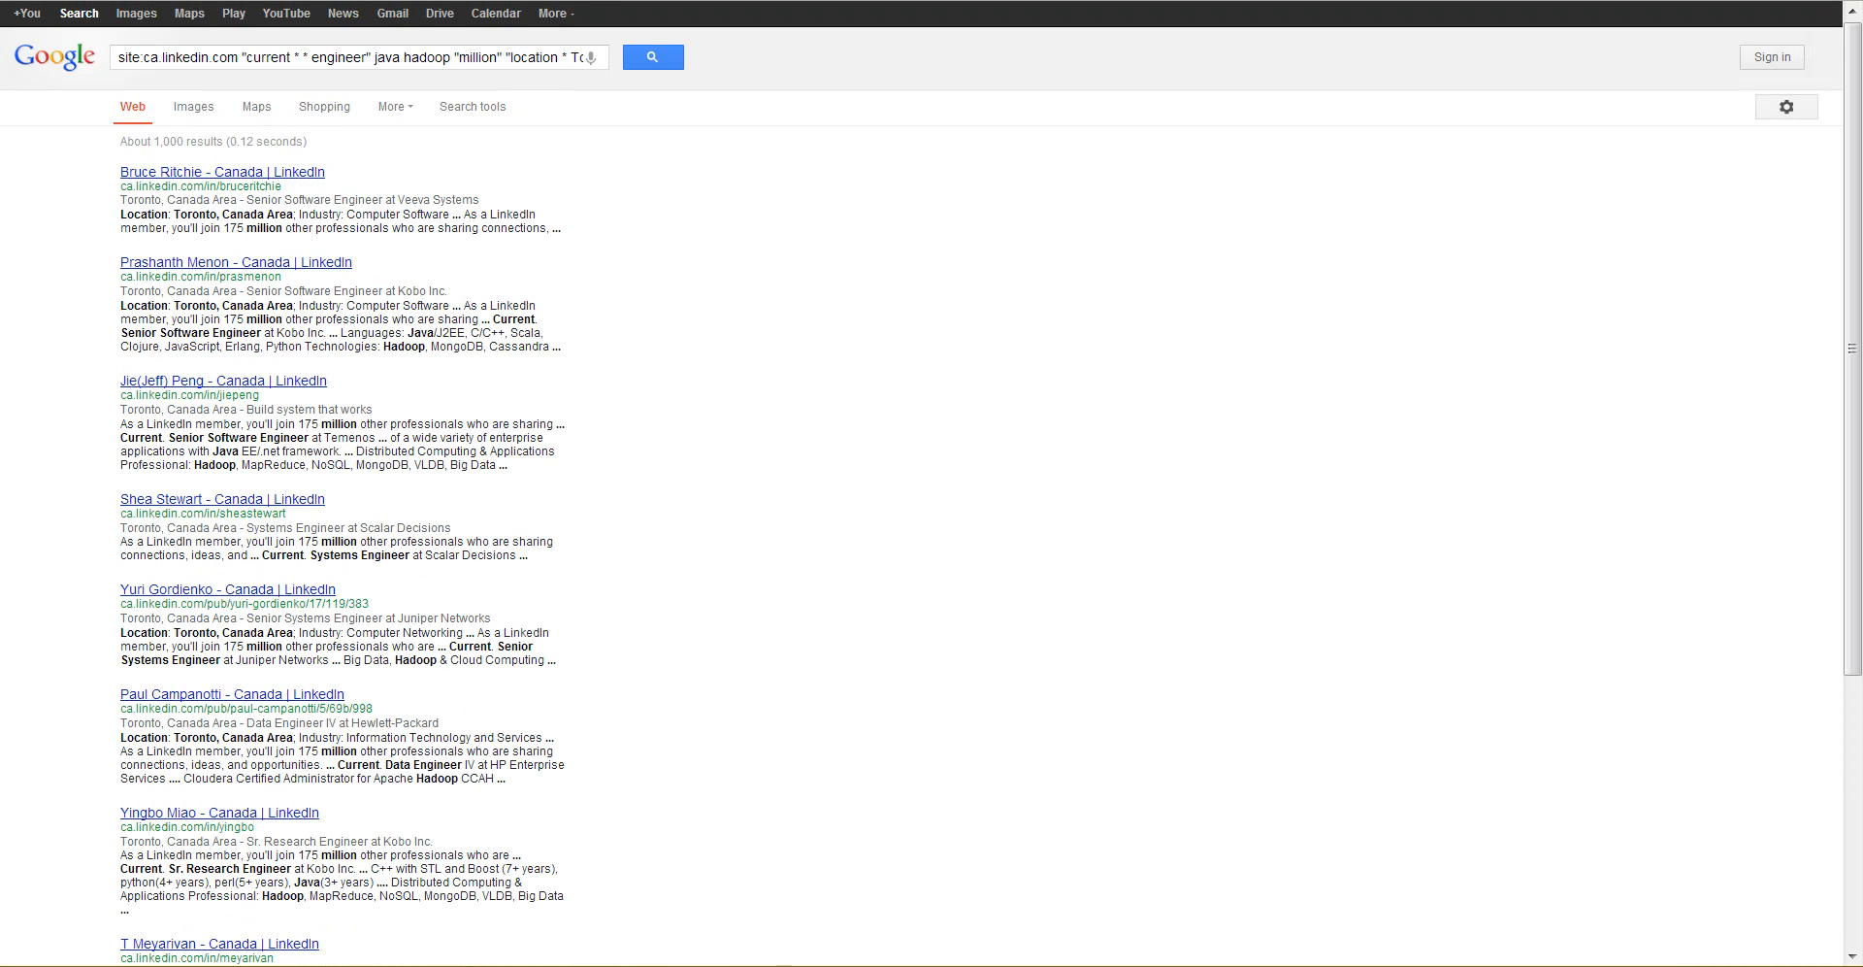
Step: Review the "million" query's ~1,000 results to the bottom and advance to the next page
{"action": "left_click", "coordinate": [505, 57]}
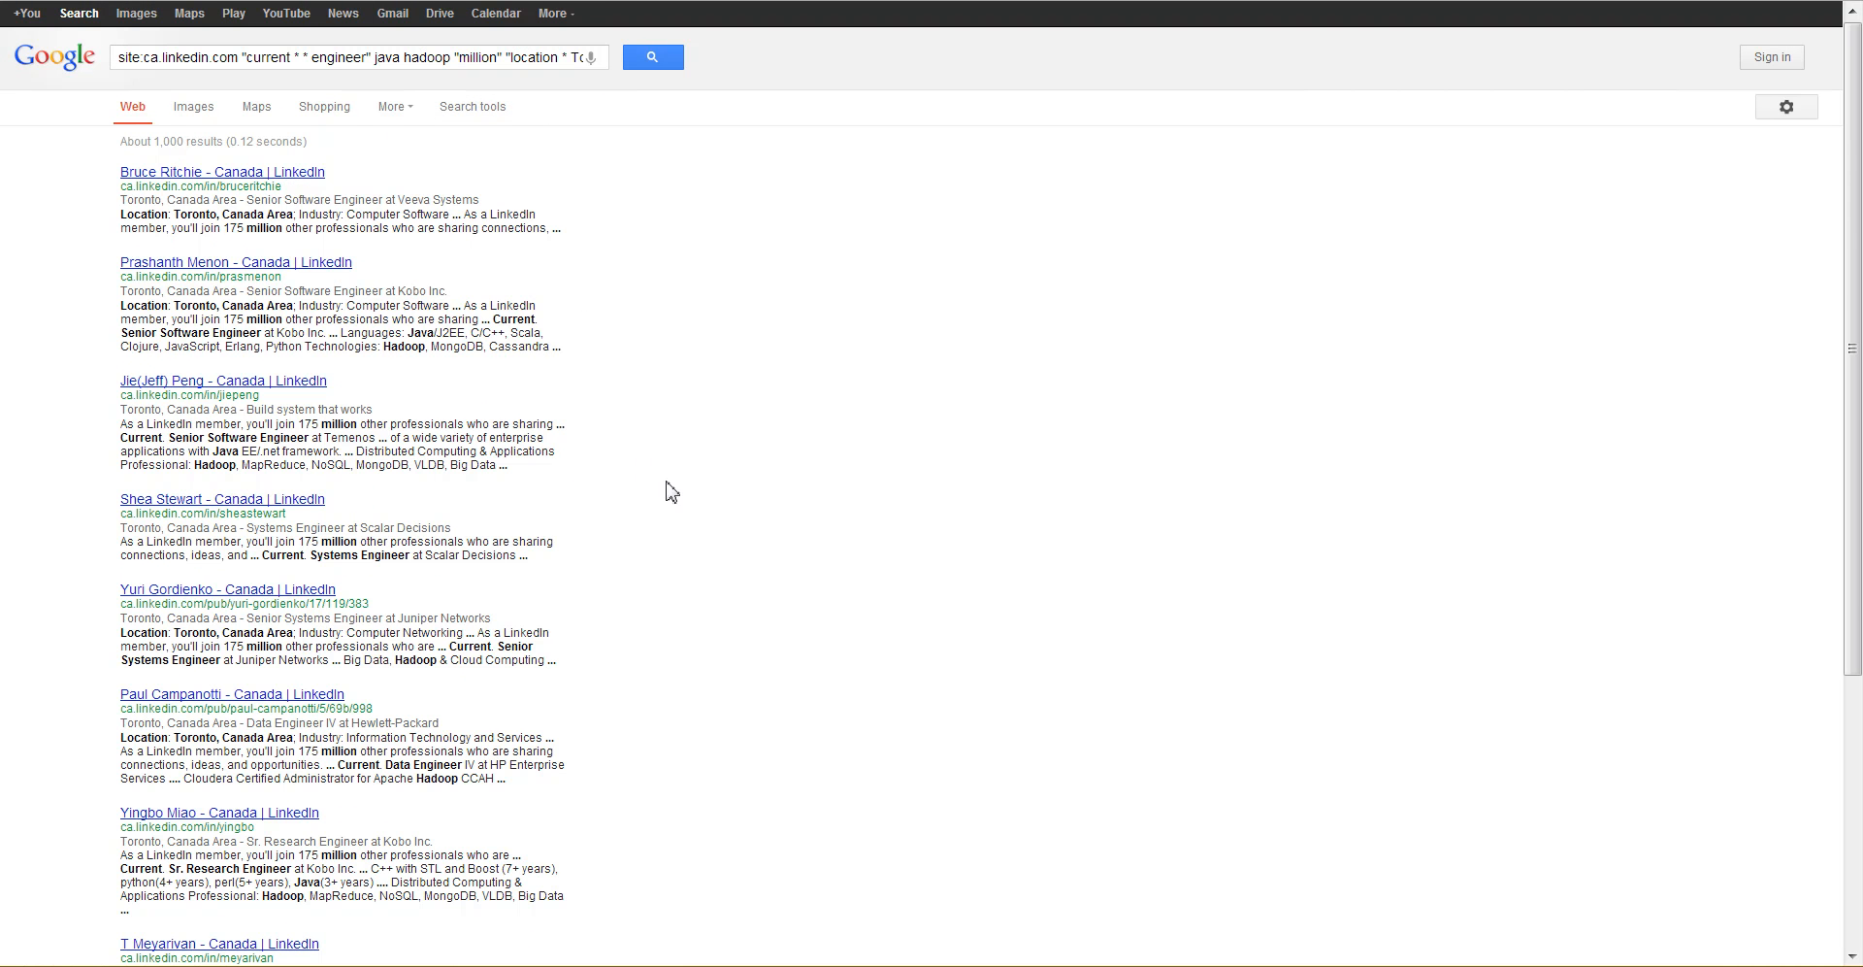
{"action": "scroll", "scroll_direction": "down", "scroll_amount": 3}
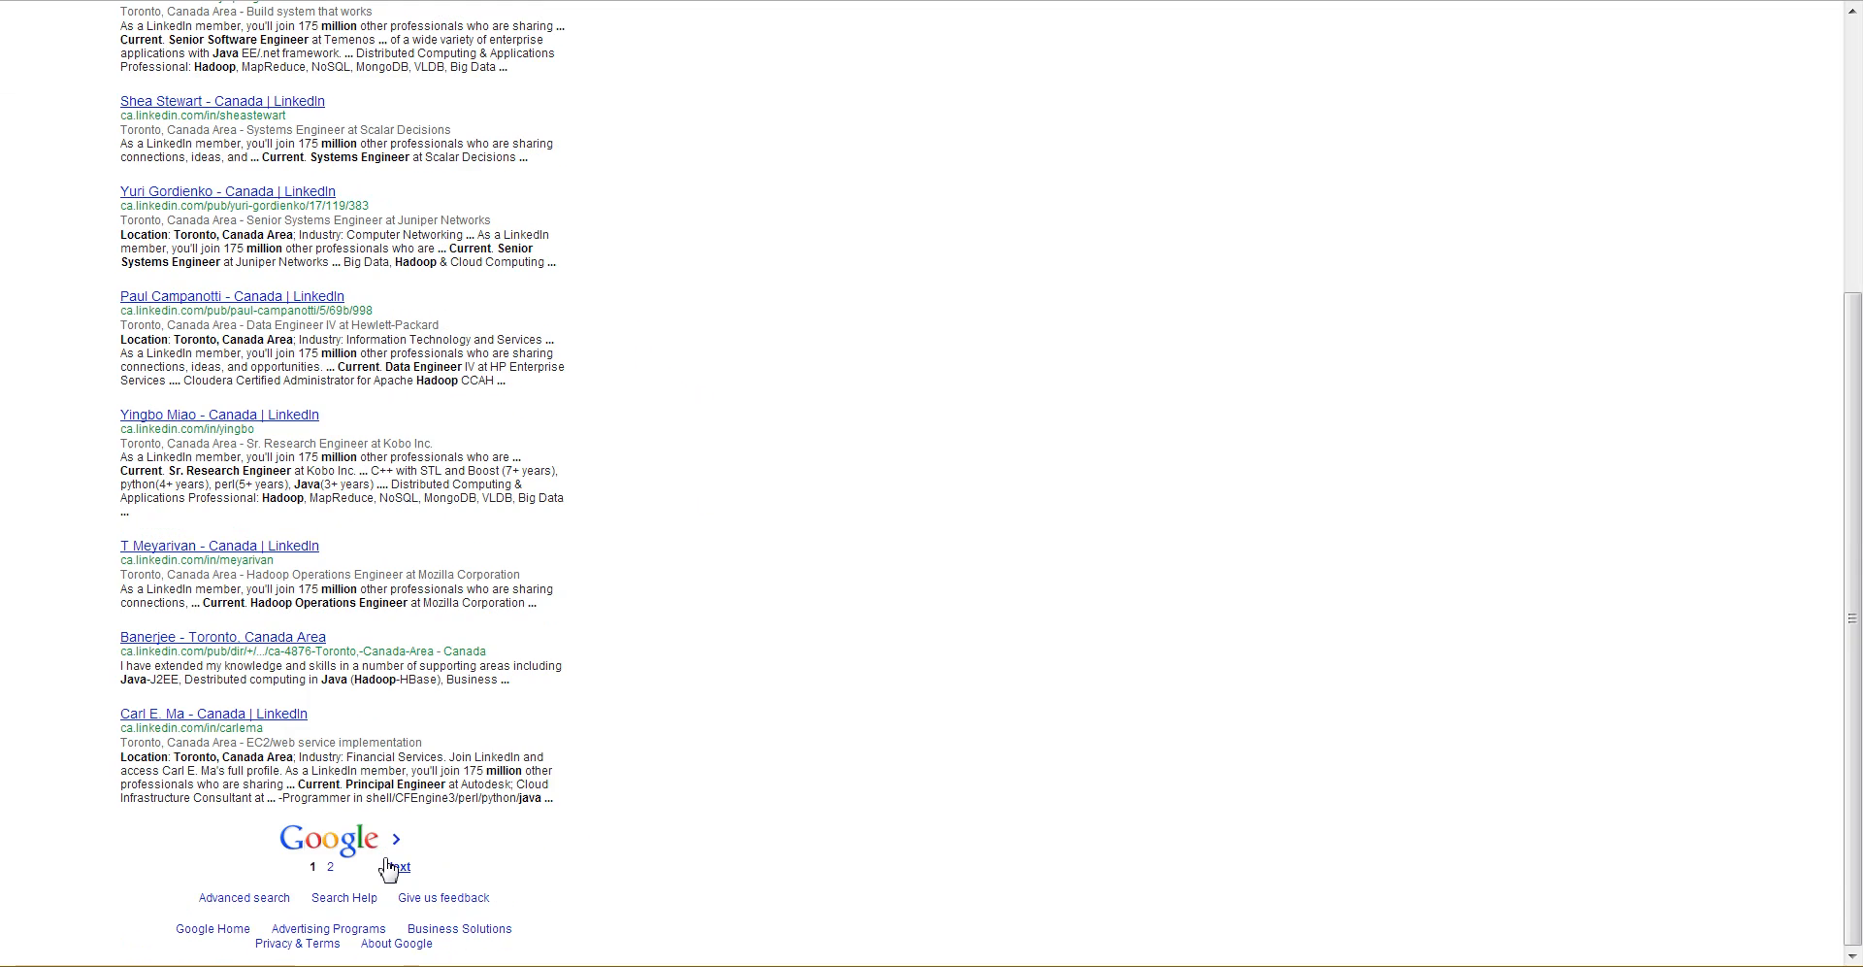
{"action": "left_click", "coordinate": [402, 860]}
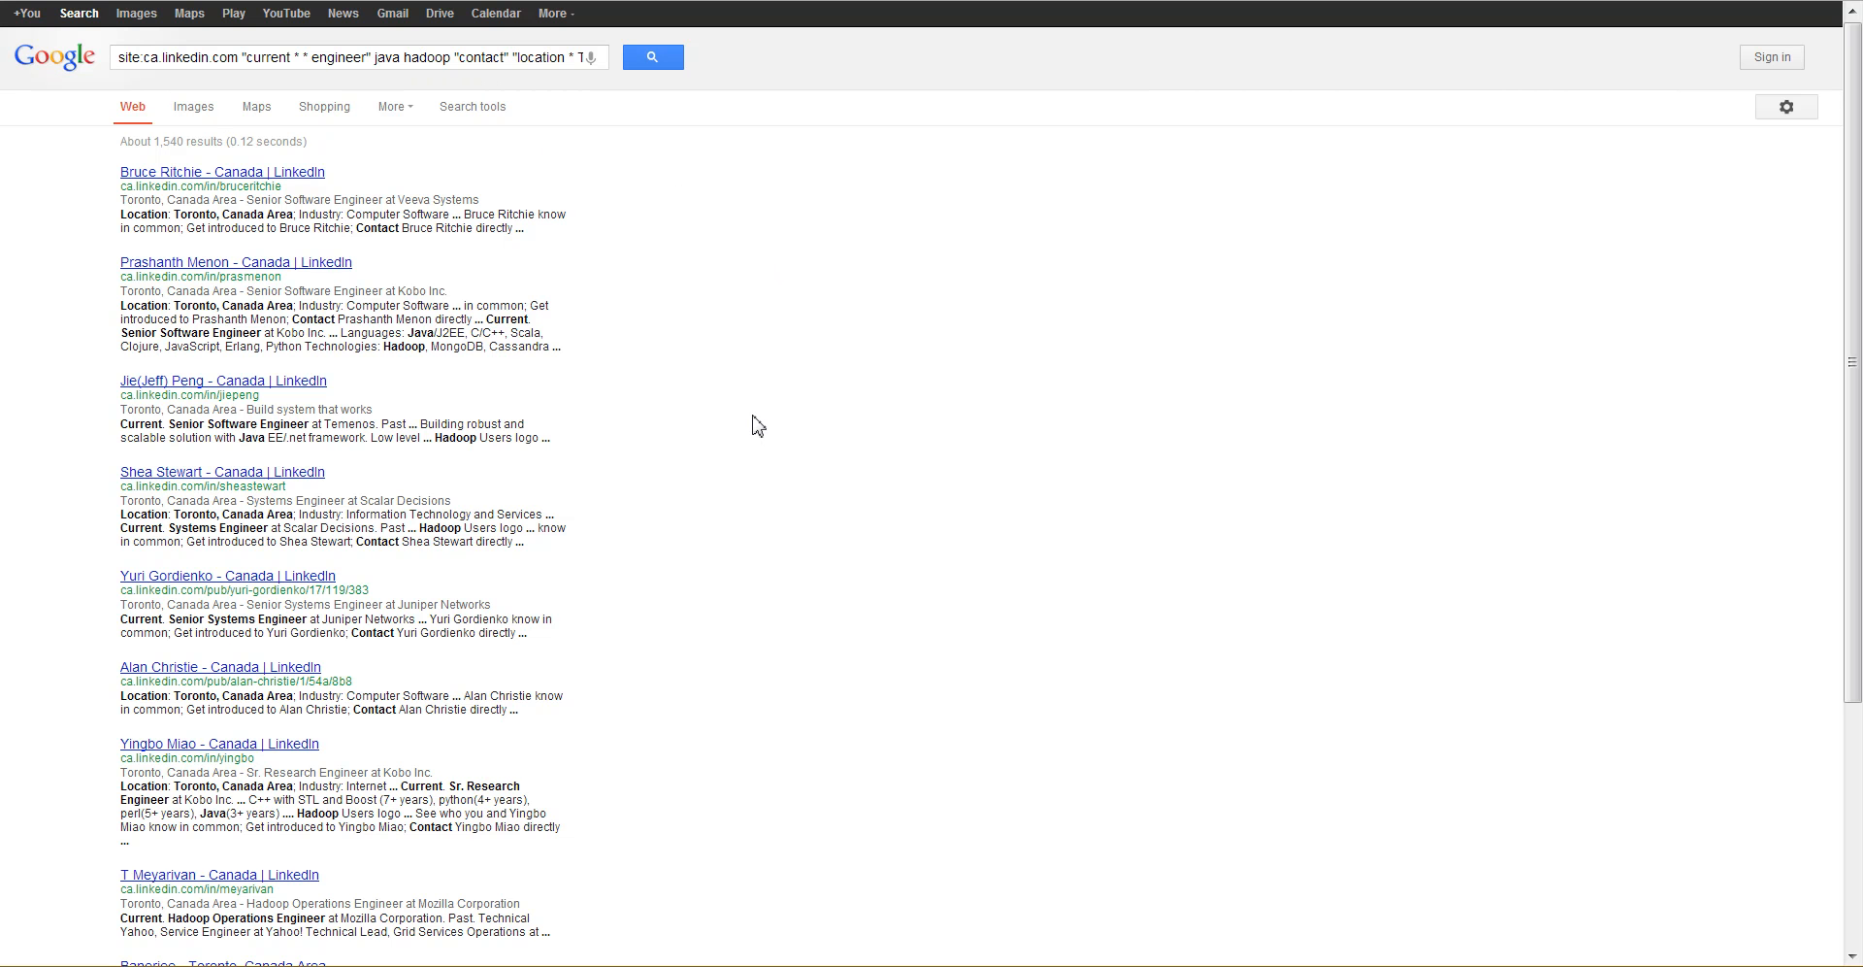
Step: Scroll through the "contact" query's results showing about 1,540 matches
{"action": "scroll", "scroll_direction": "down", "scroll_amount": 3}
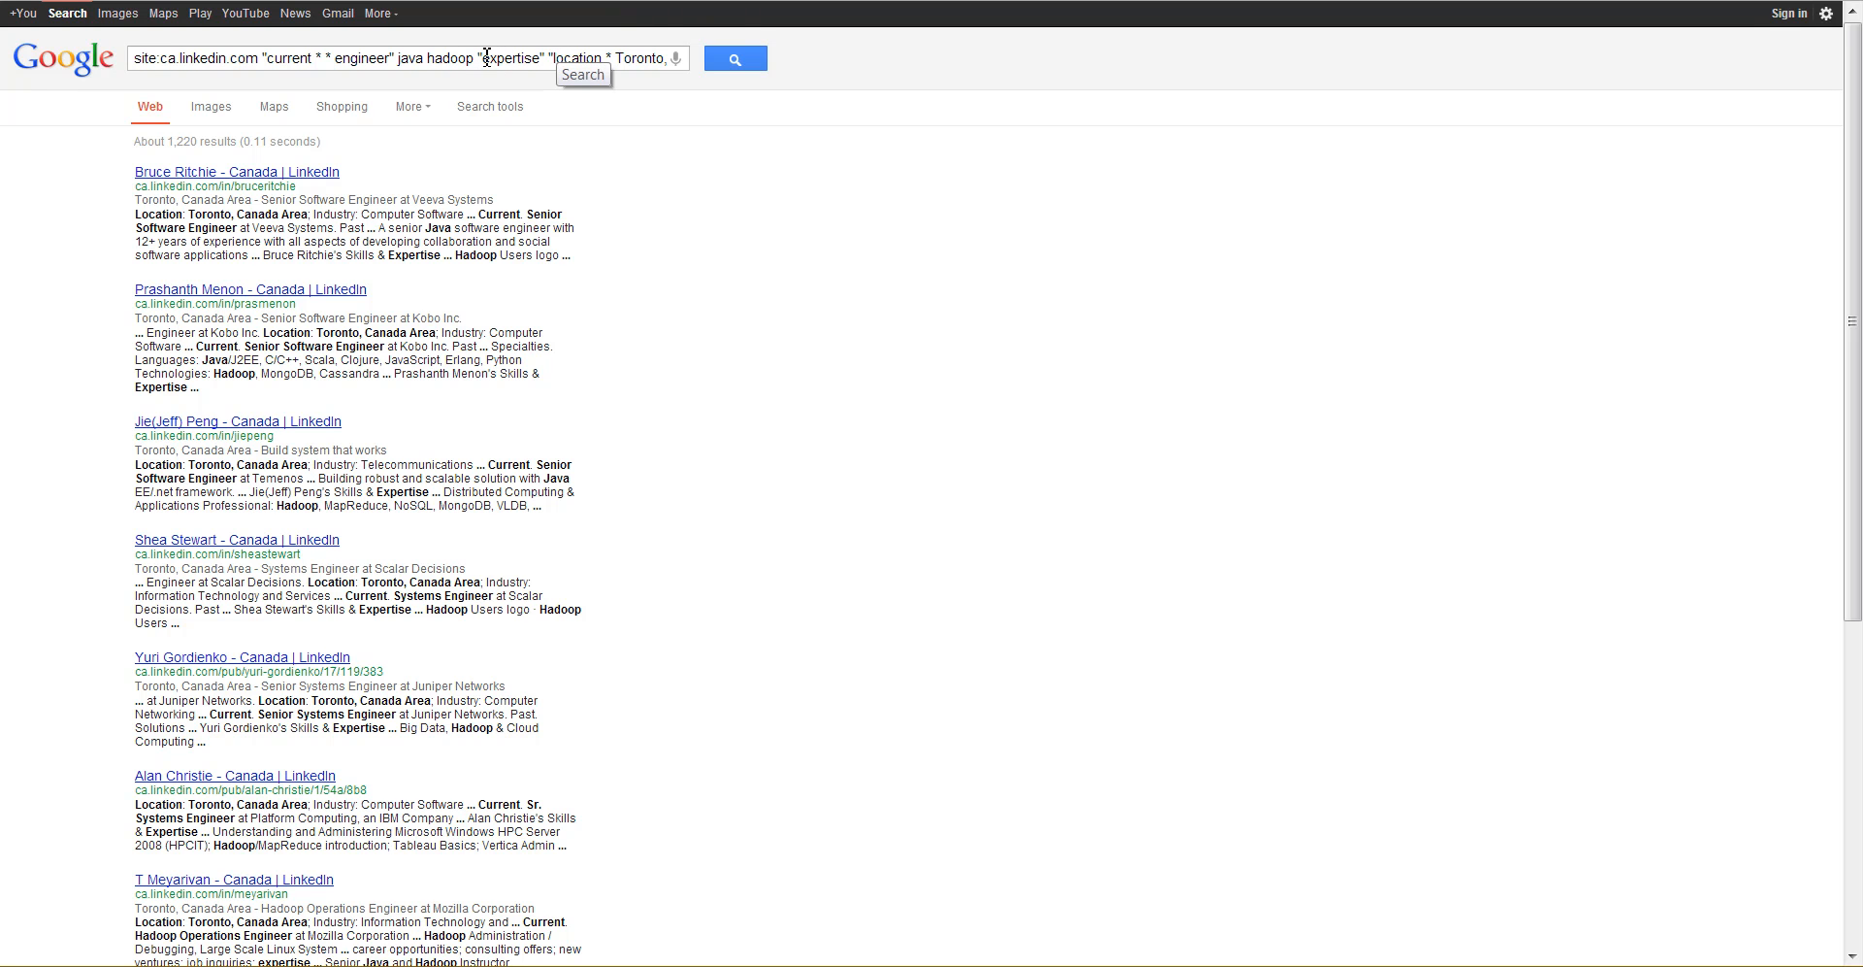
{"action": "mouse_move", "coordinate": [697, 282]}
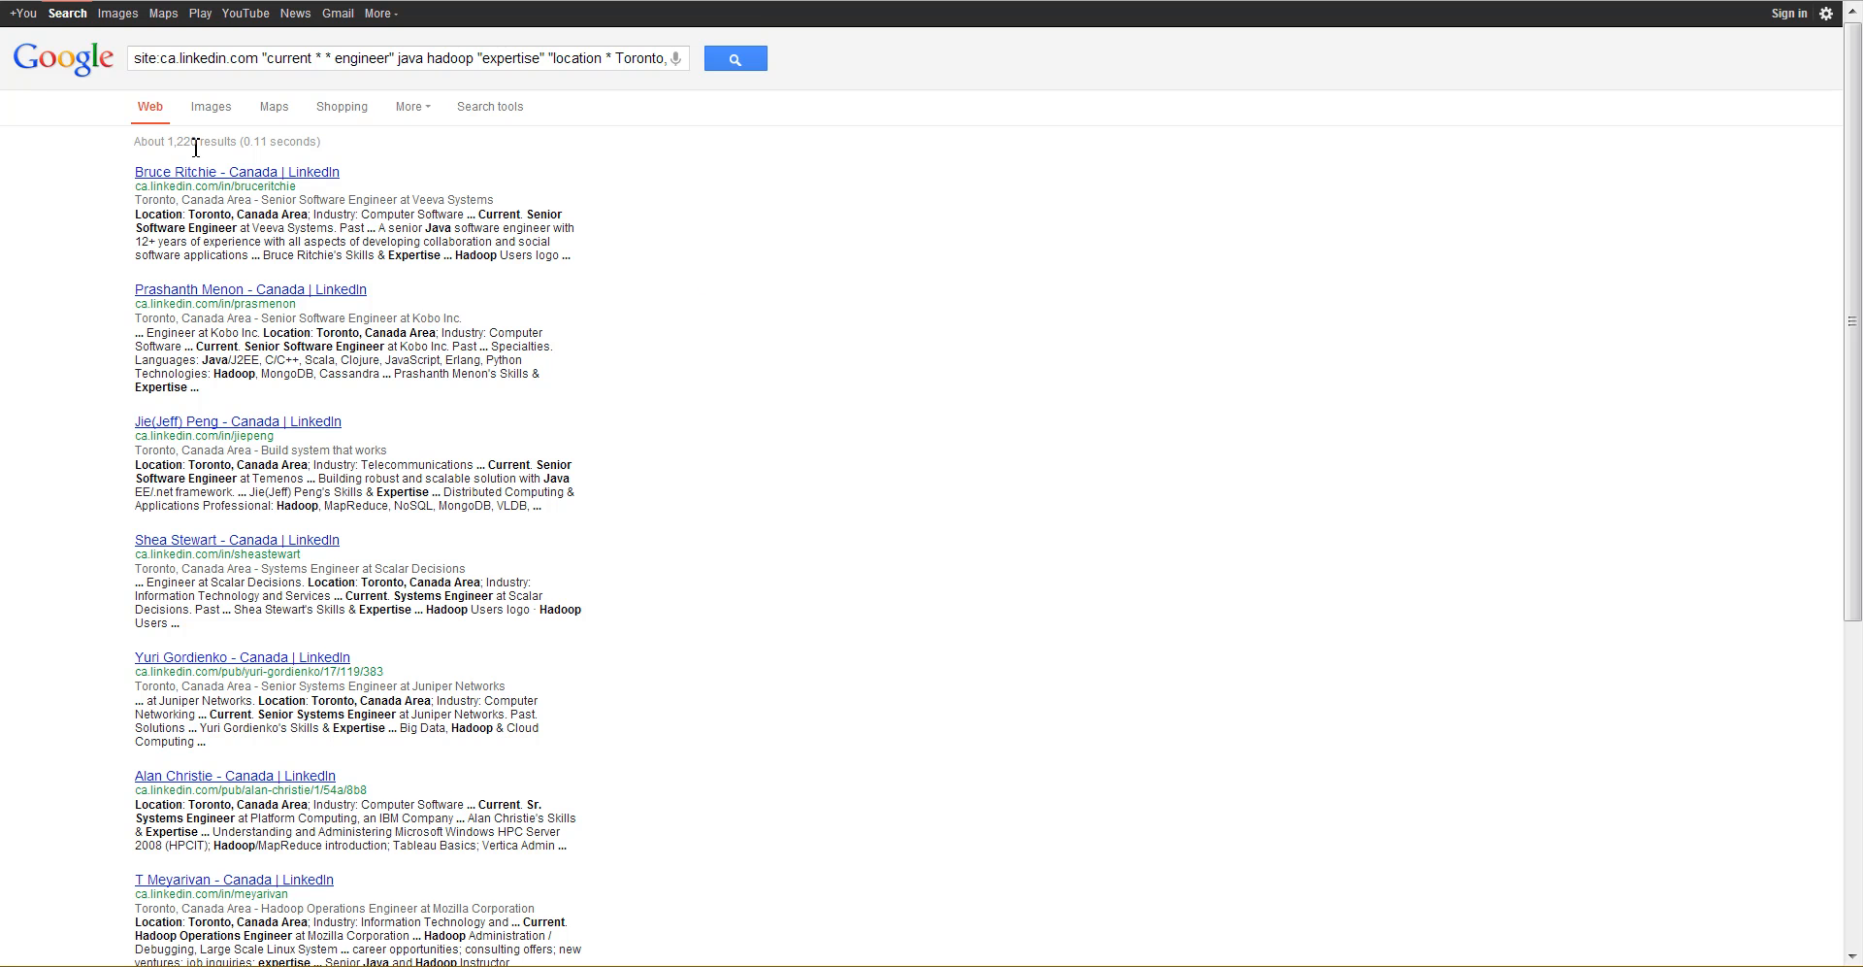
{"action": "mouse_move", "coordinate": [736, 486]}
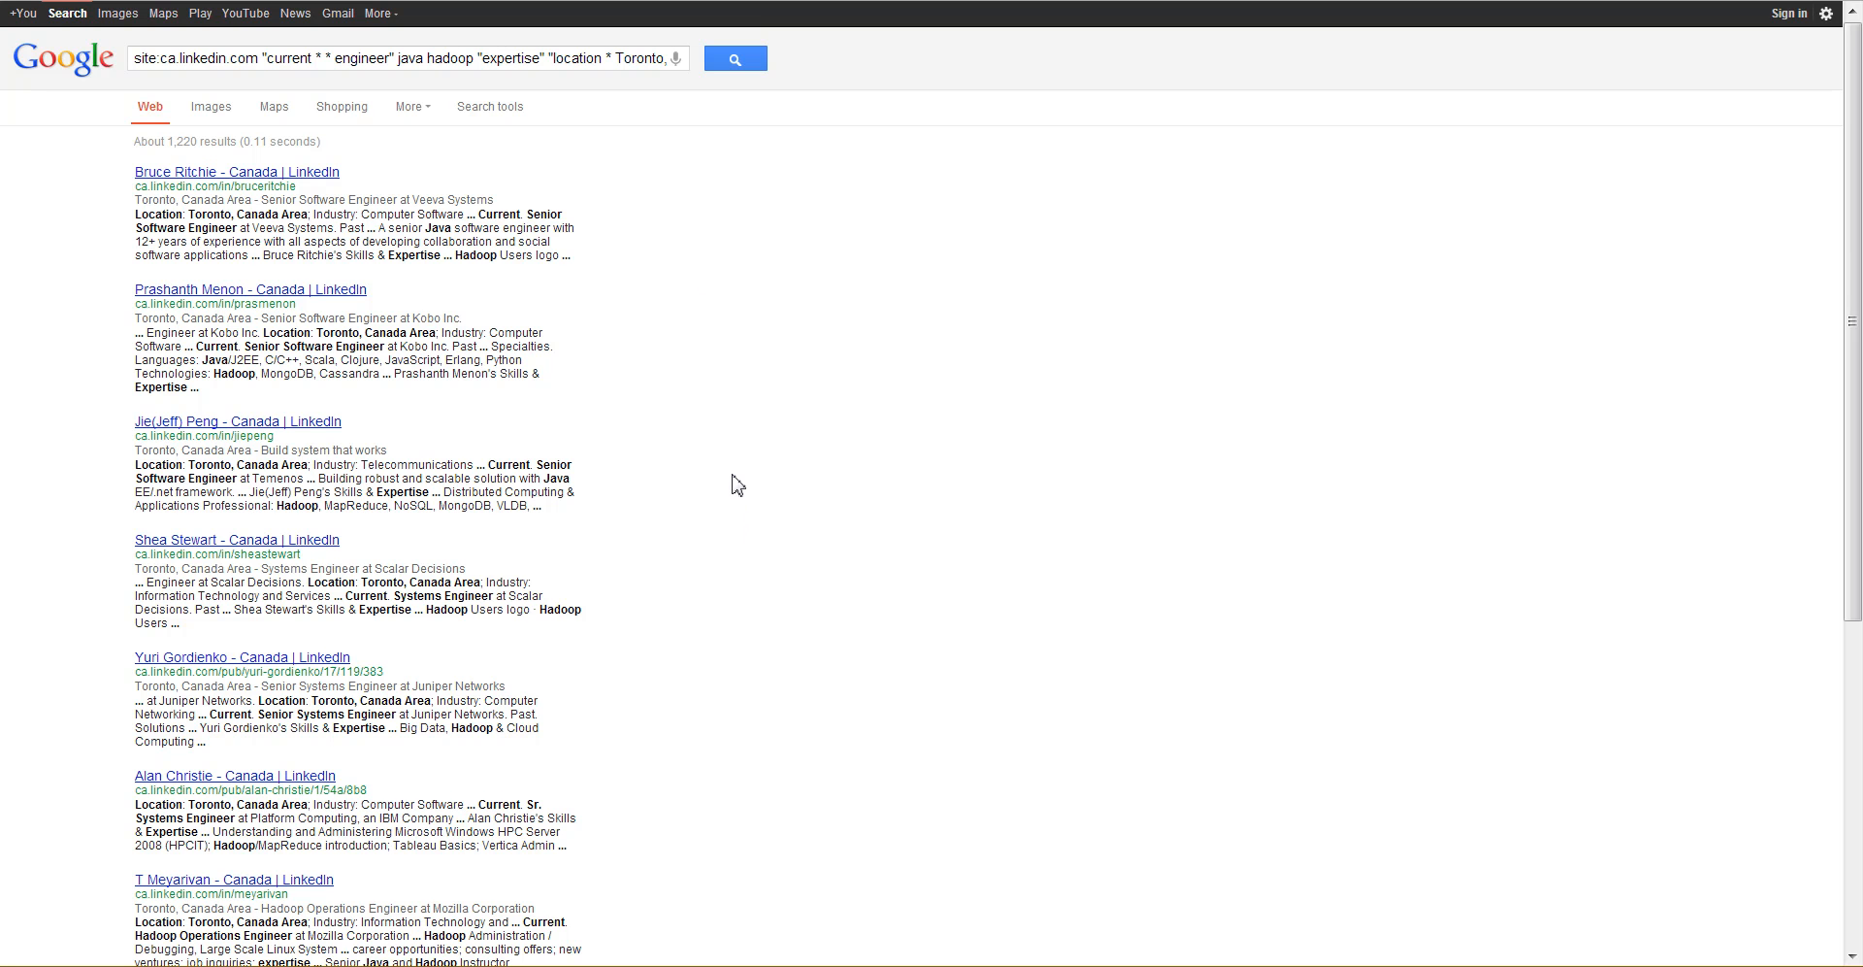